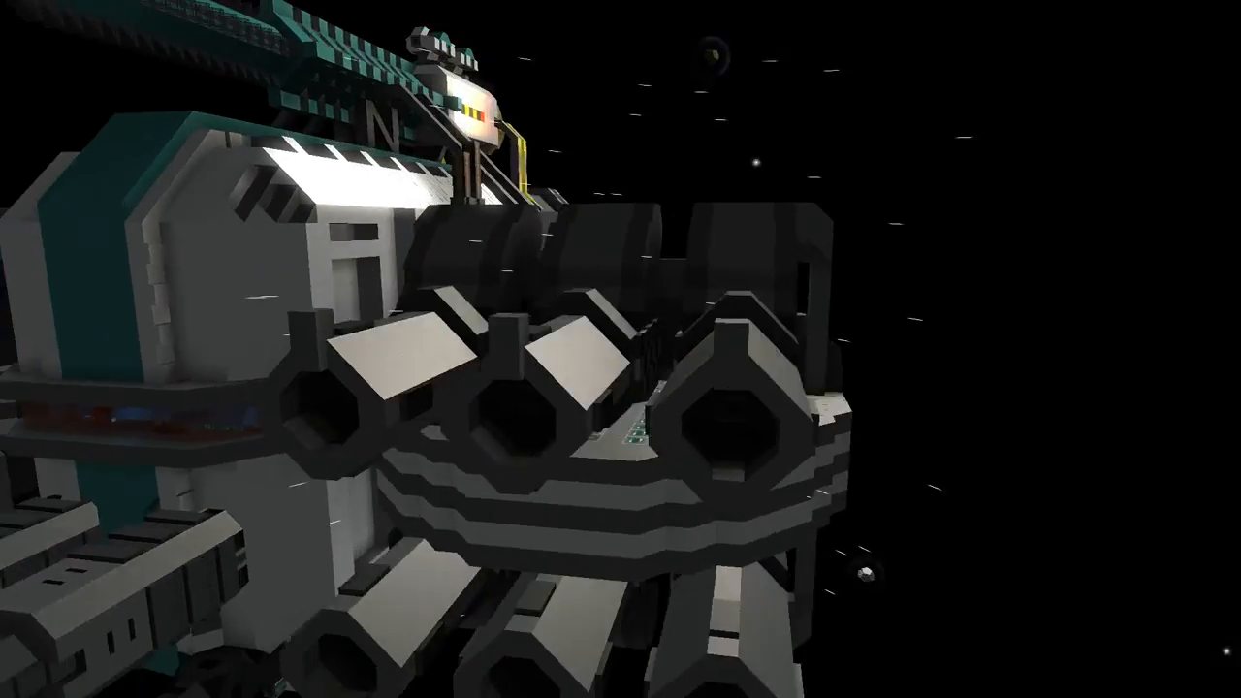
pyautogui.moveTo(620, 349)
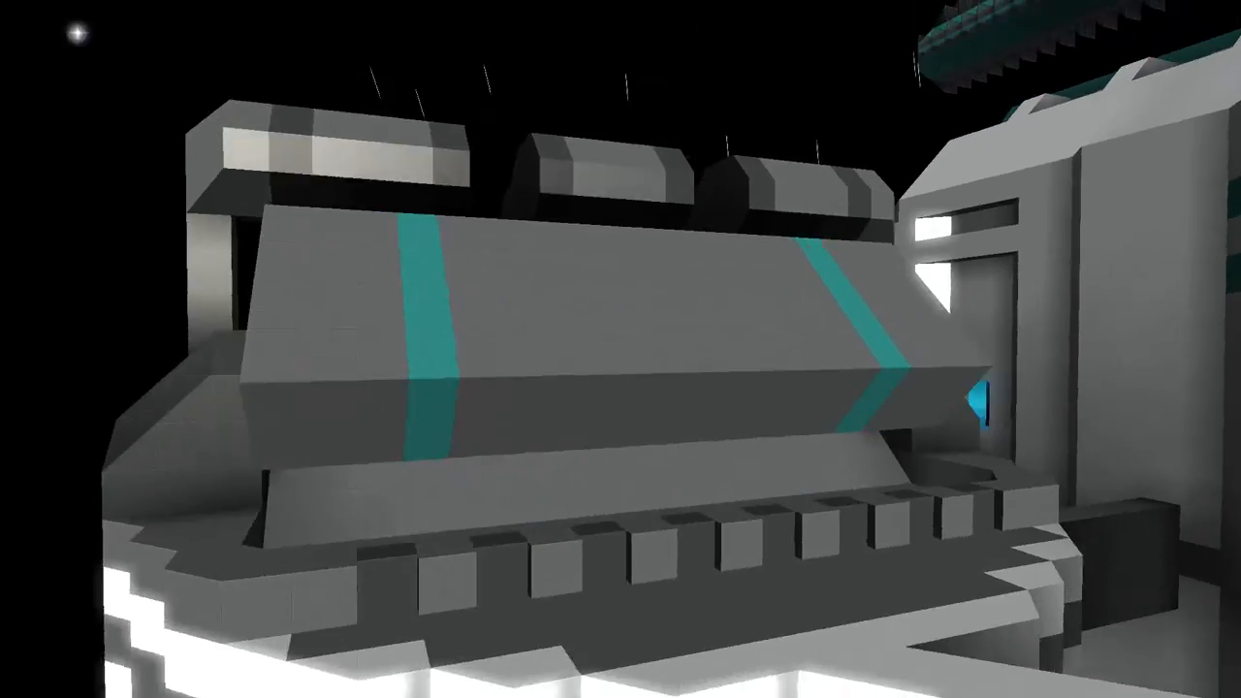
pyautogui.moveTo(620, 349)
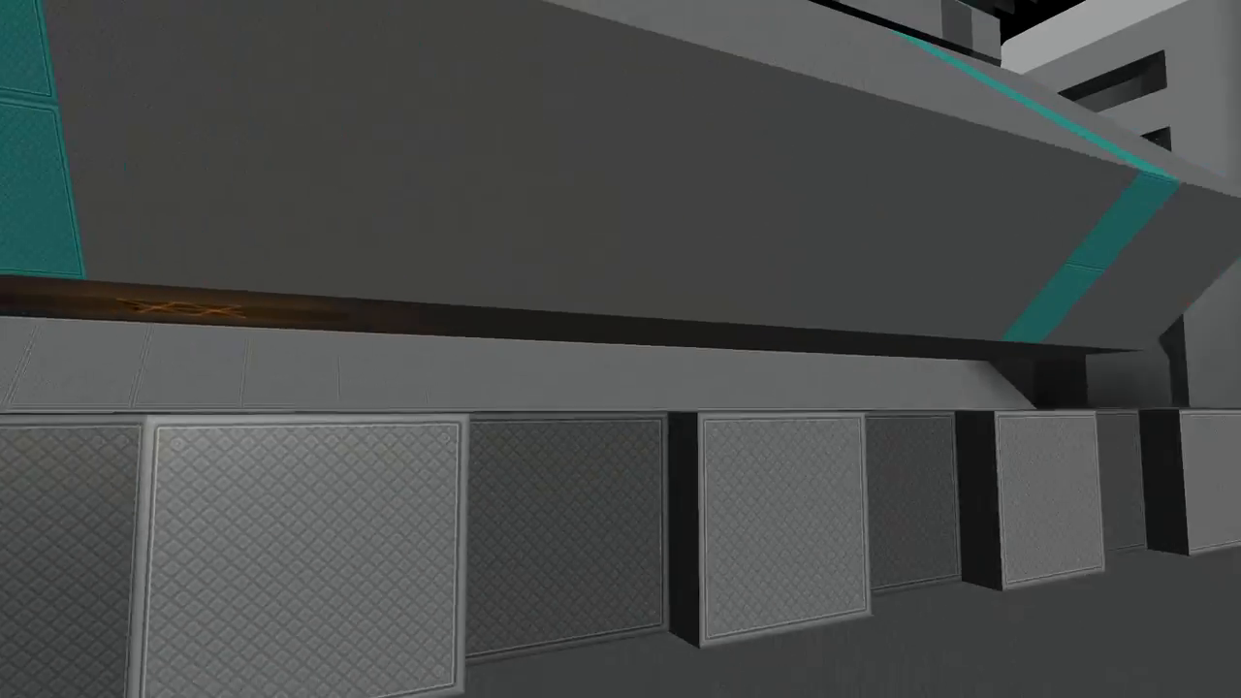
pyautogui.moveTo(621, 349)
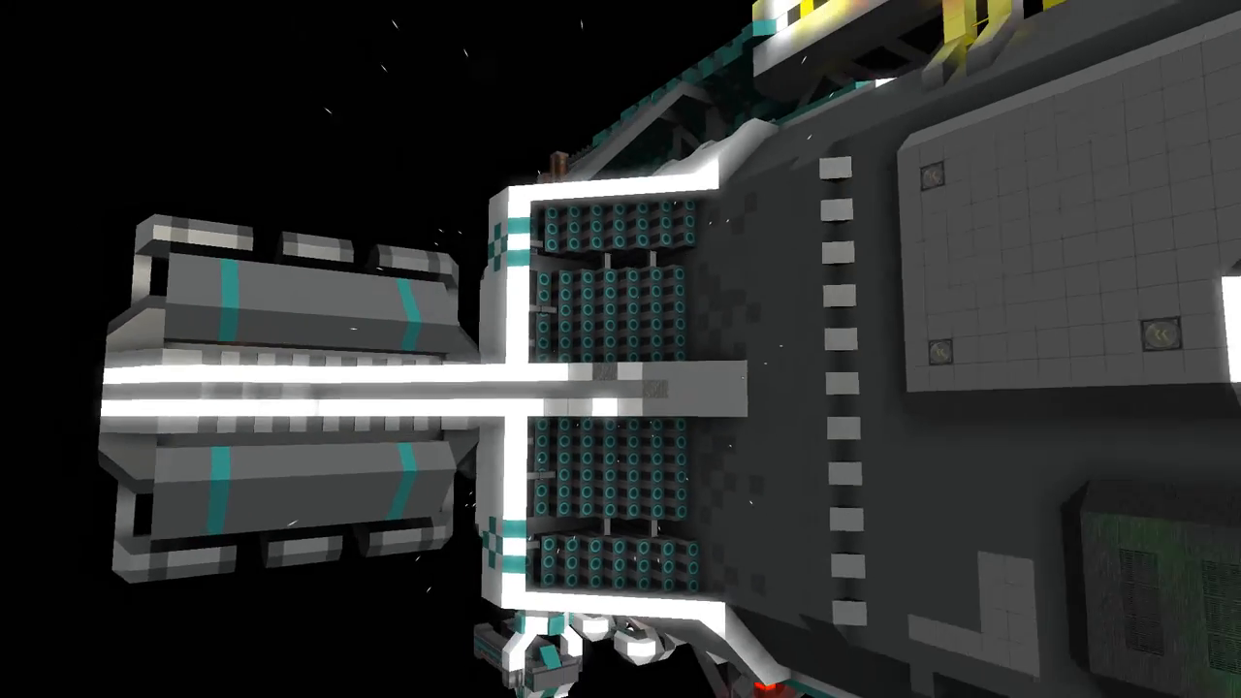
pyautogui.moveTo(620, 349)
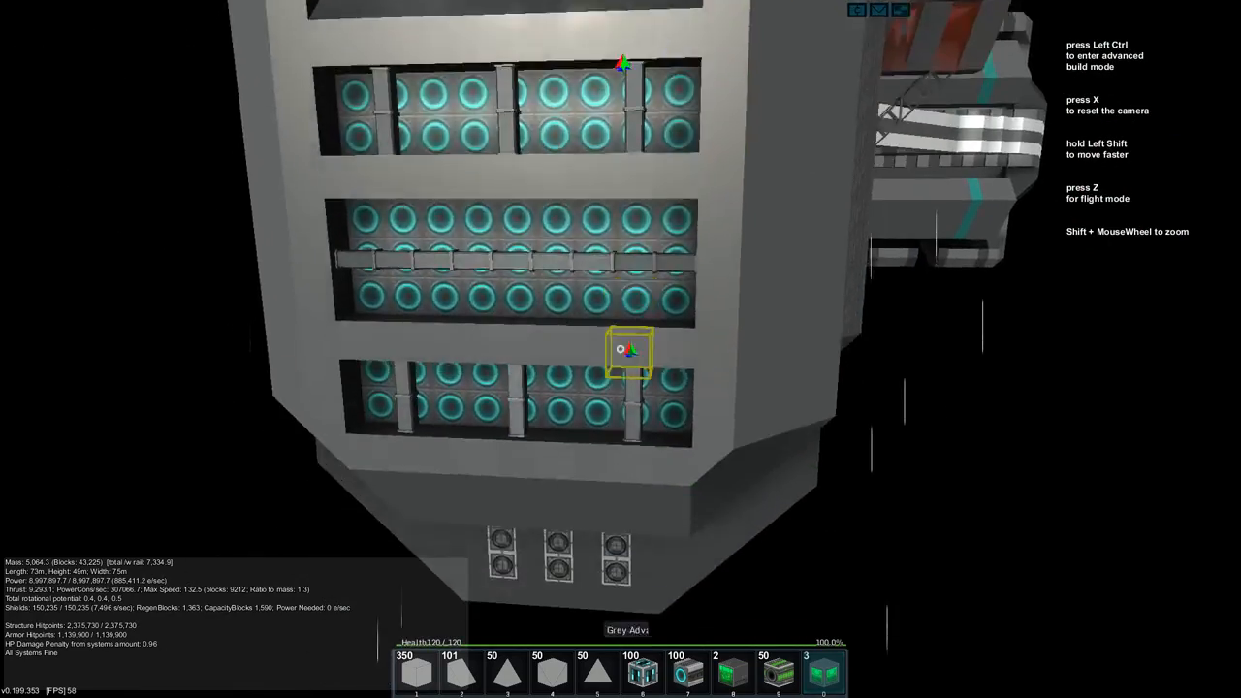
pyautogui.moveTo(620, 349)
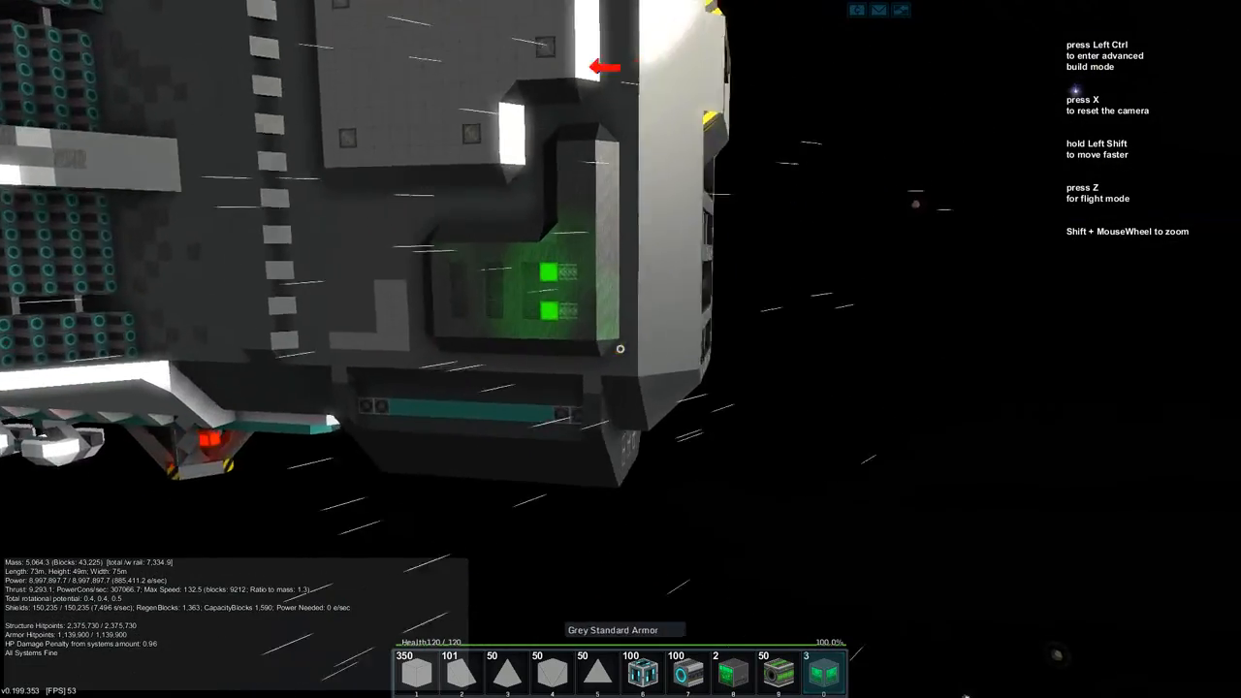
pyautogui.moveTo(620, 349)
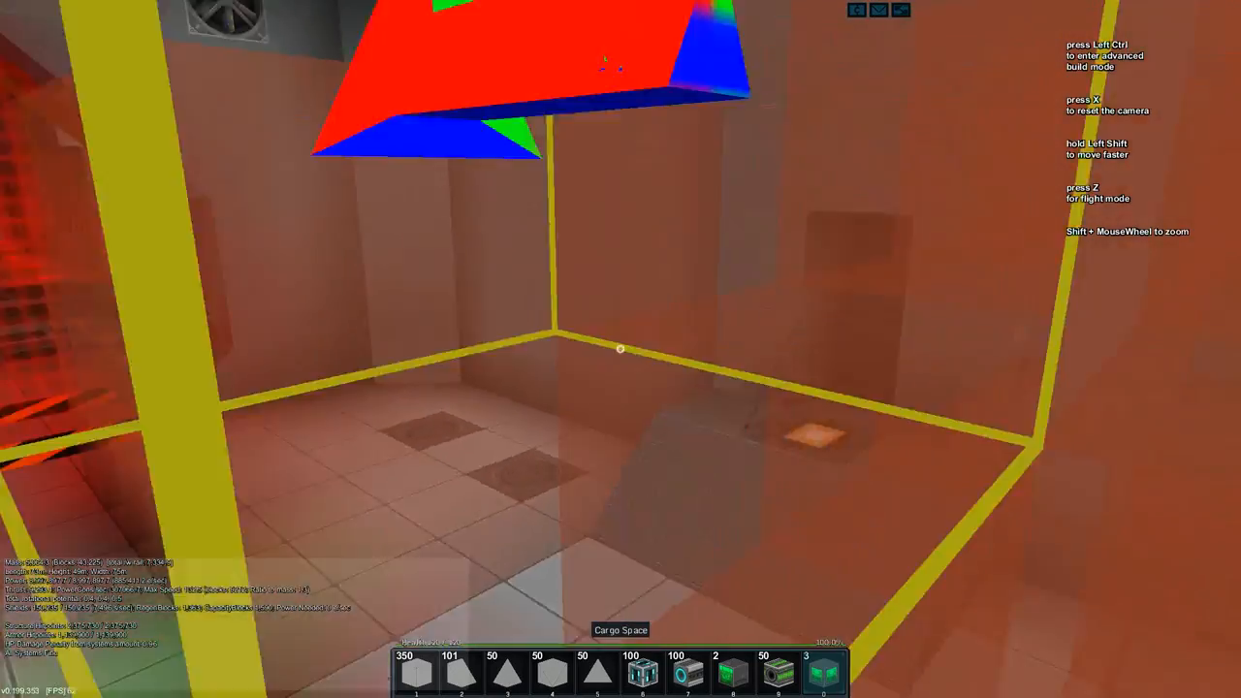
pyautogui.moveTo(620, 349)
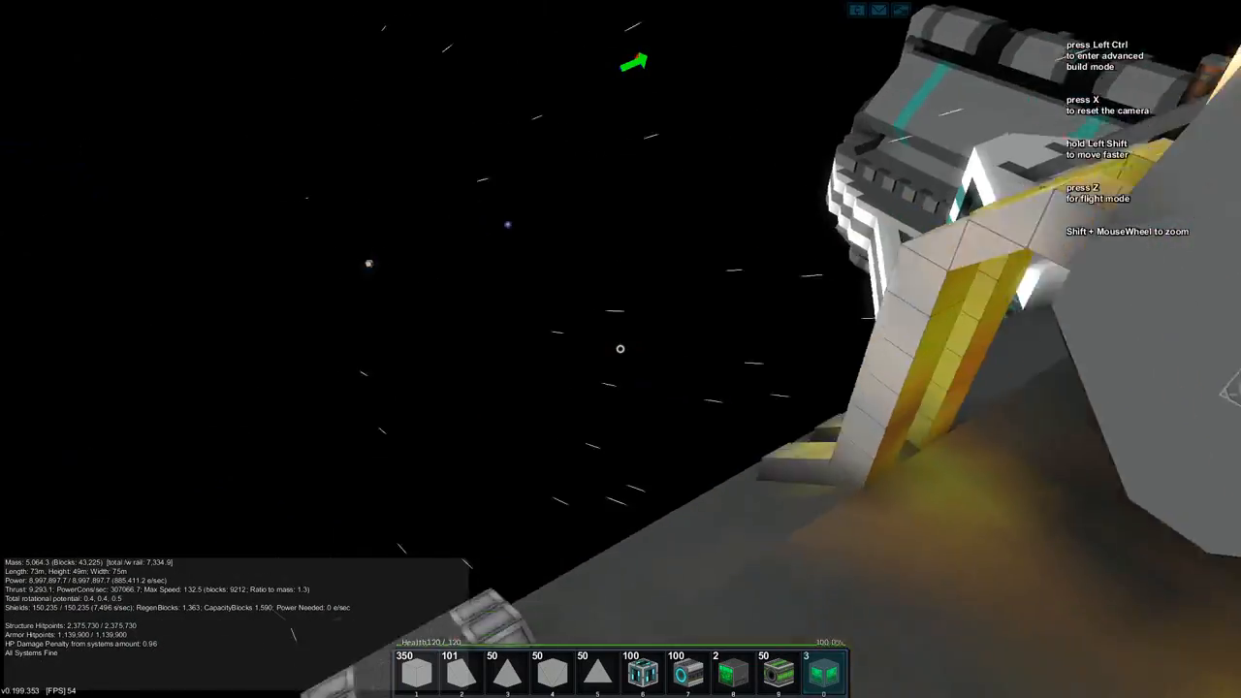
pyautogui.moveTo(621, 349)
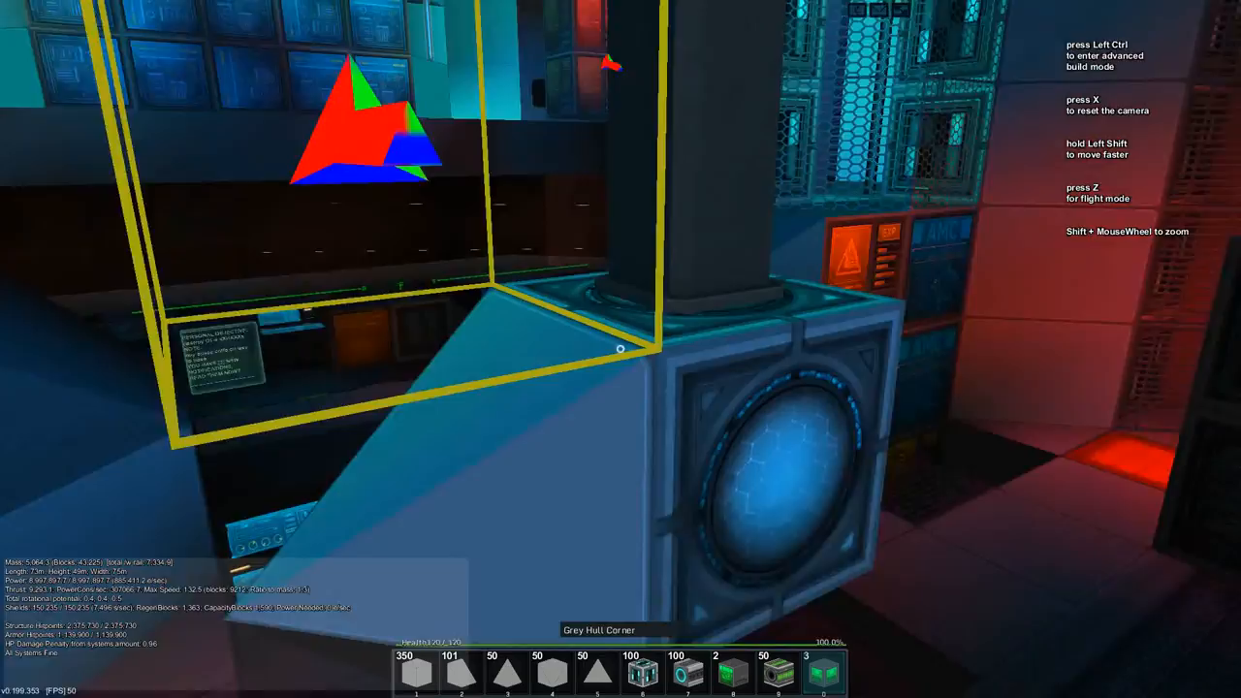
pyautogui.press('z')
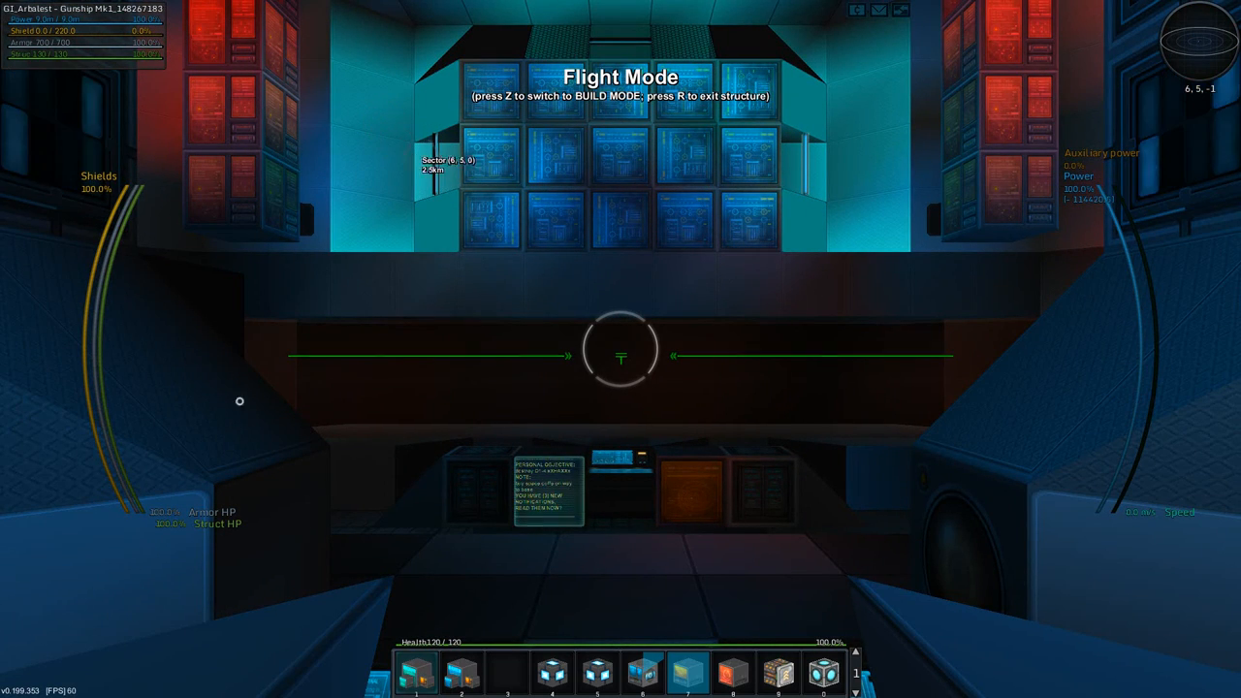
pyautogui.press('r')
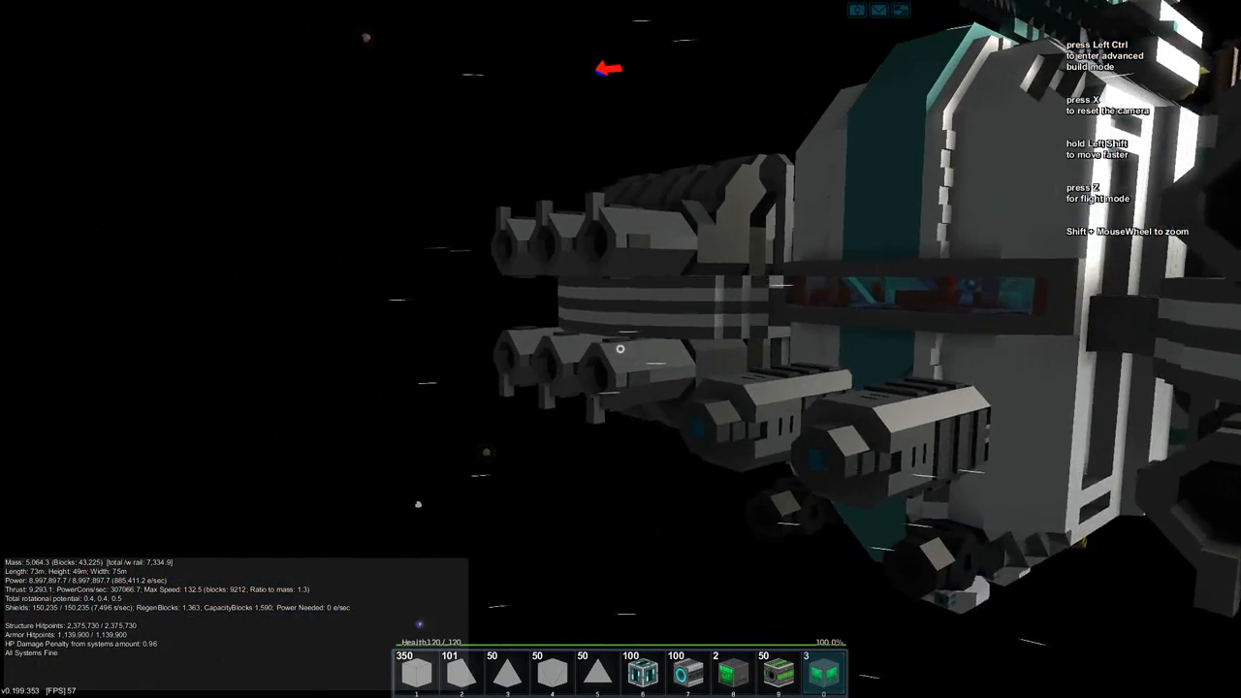
pyautogui.moveTo(621, 349)
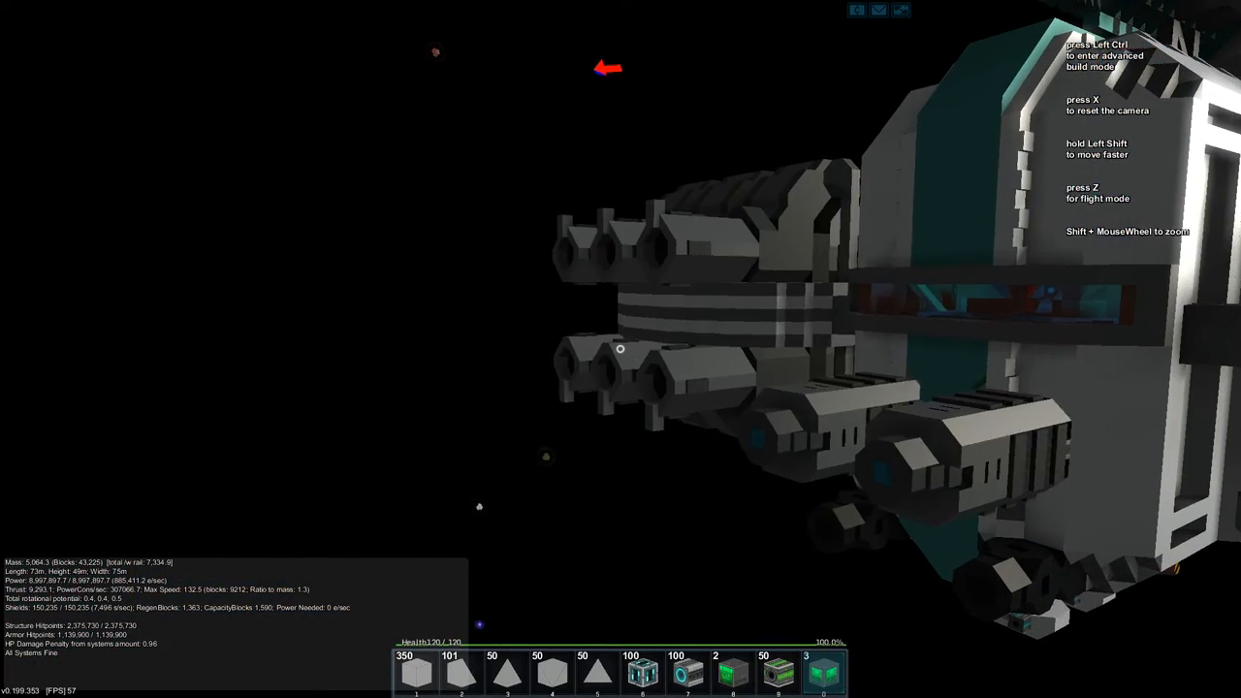
# - Open the inventory catalog and show the gunship's Entity Structure systems overview
pyautogui.press('i')
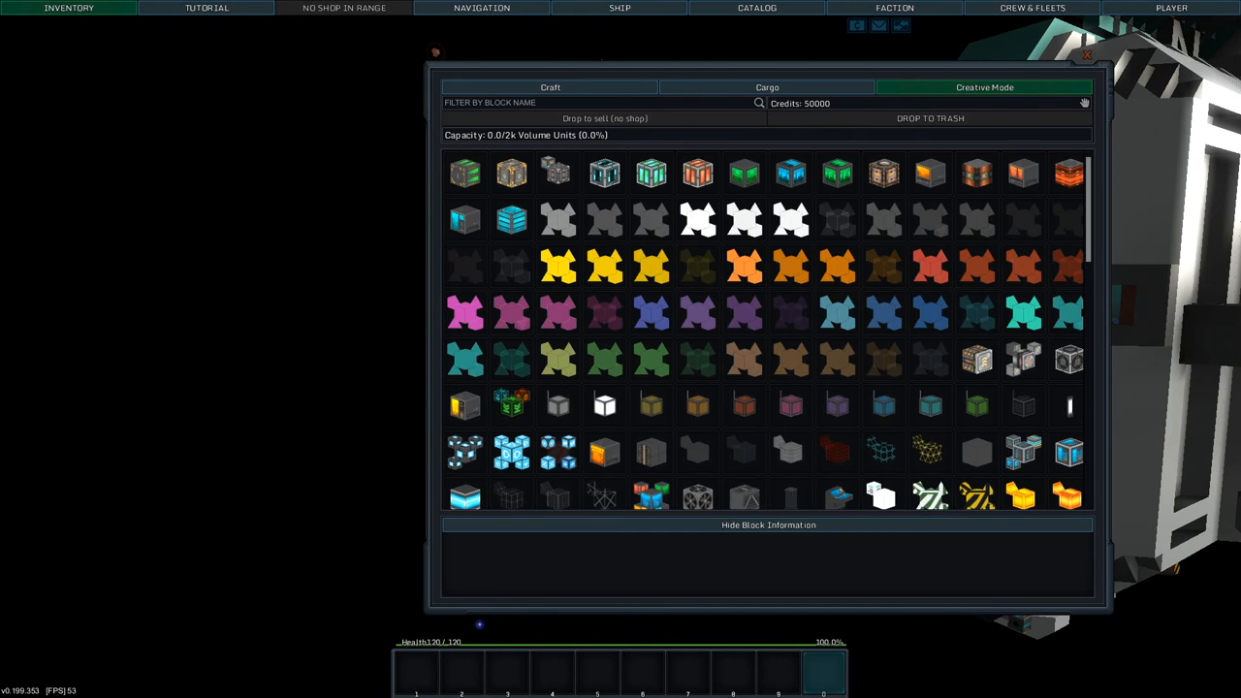
pyautogui.click(619, 8)
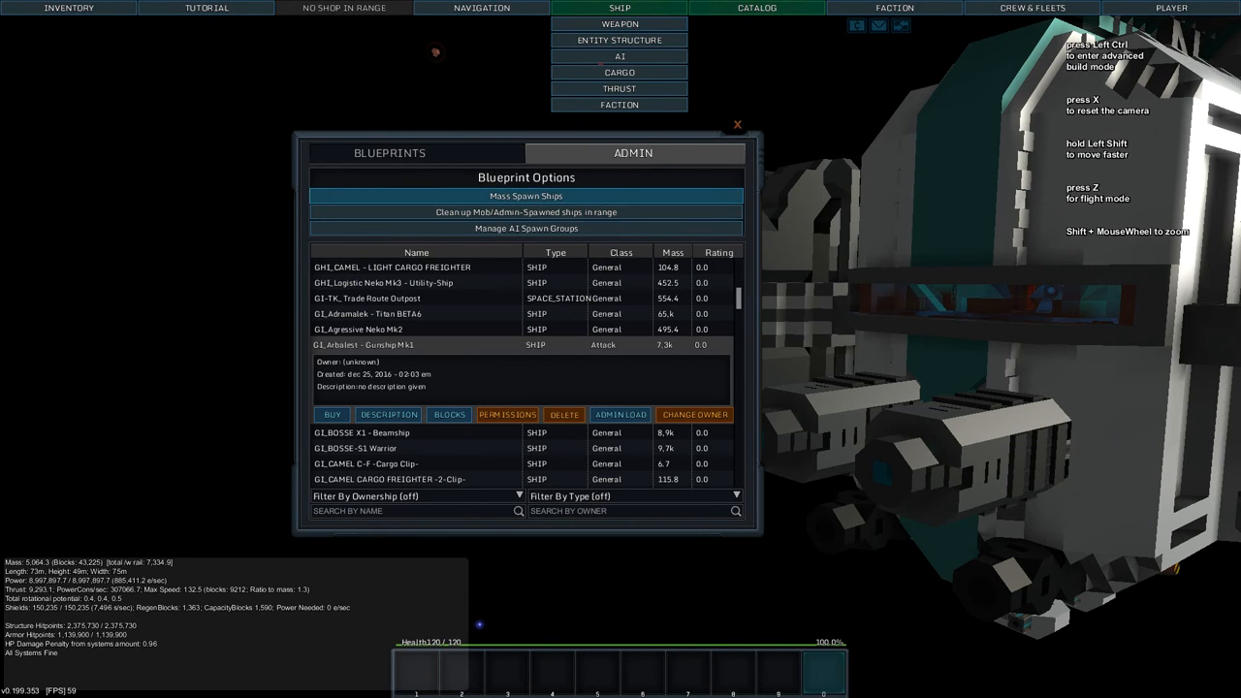
pyautogui.click(526, 228)
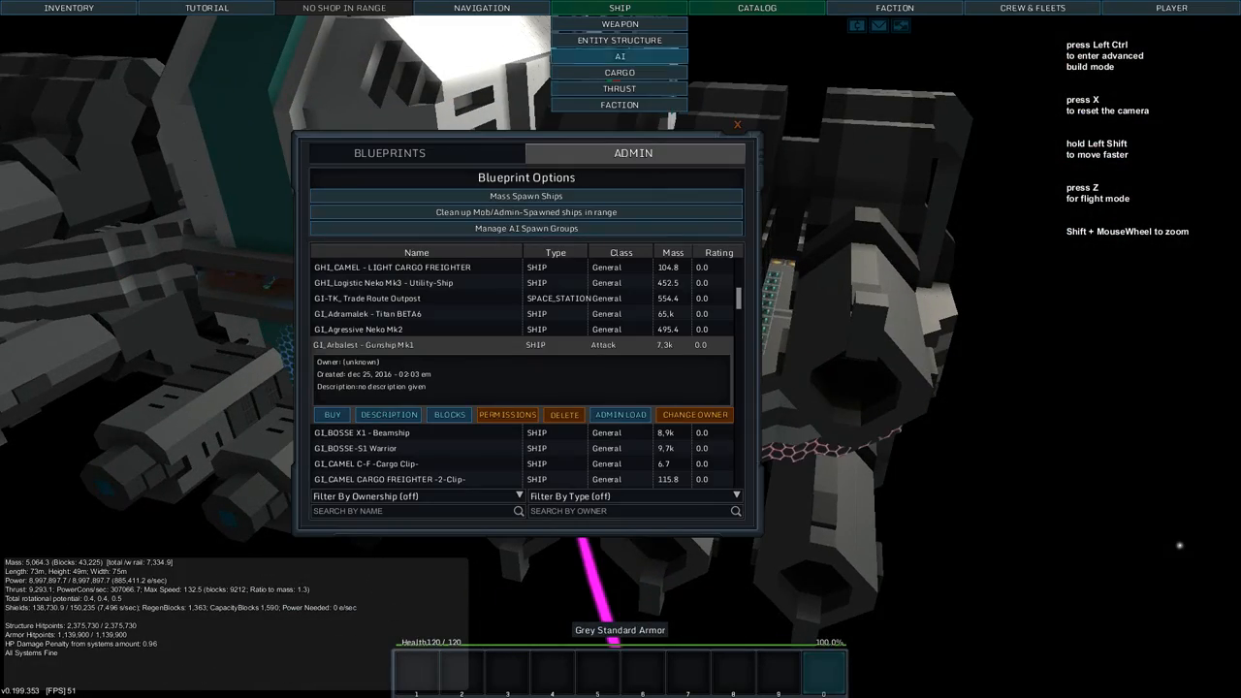
pyautogui.click(619, 39)
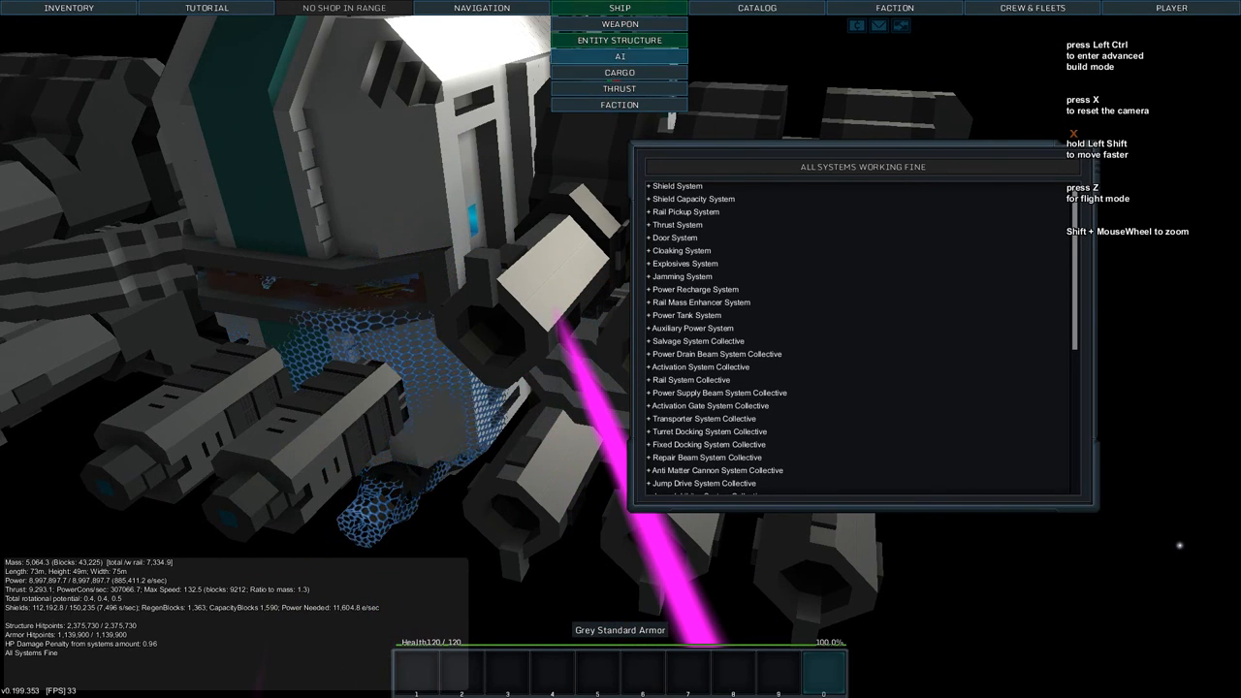
pyautogui.click(620, 56)
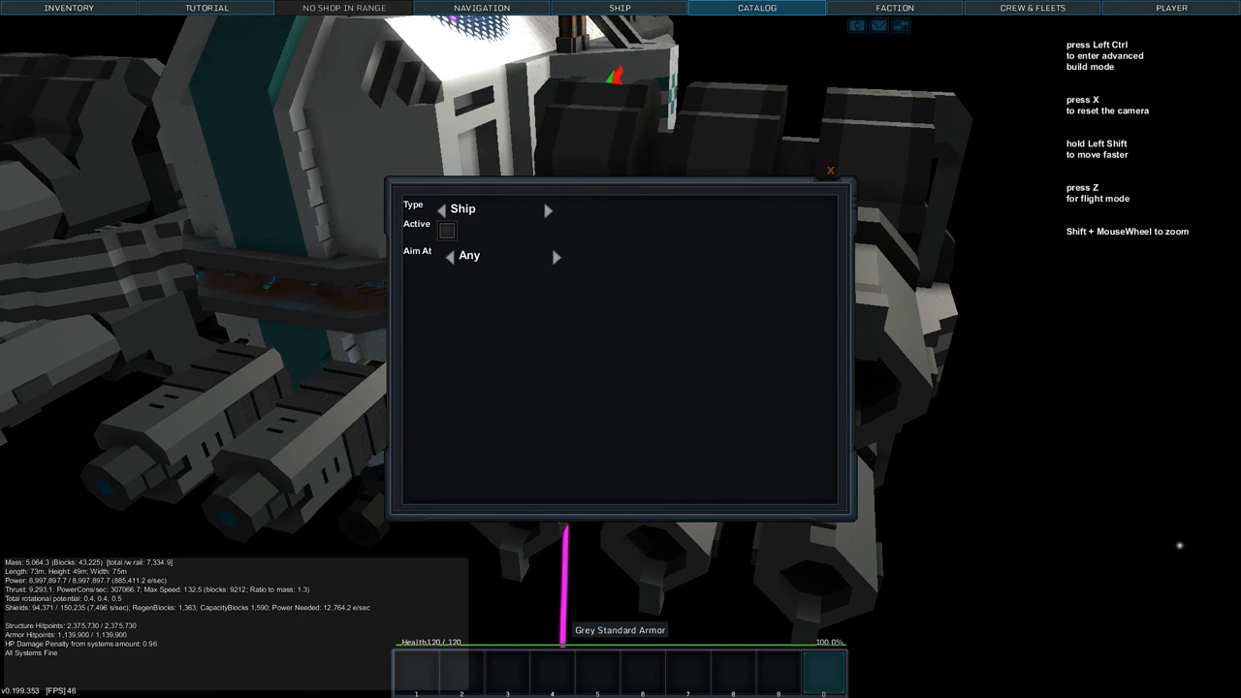
# - Close the AI panel and target the pirate MOB_GI_Dragoon Mk3 in Navigation
pyautogui.click(482, 8)
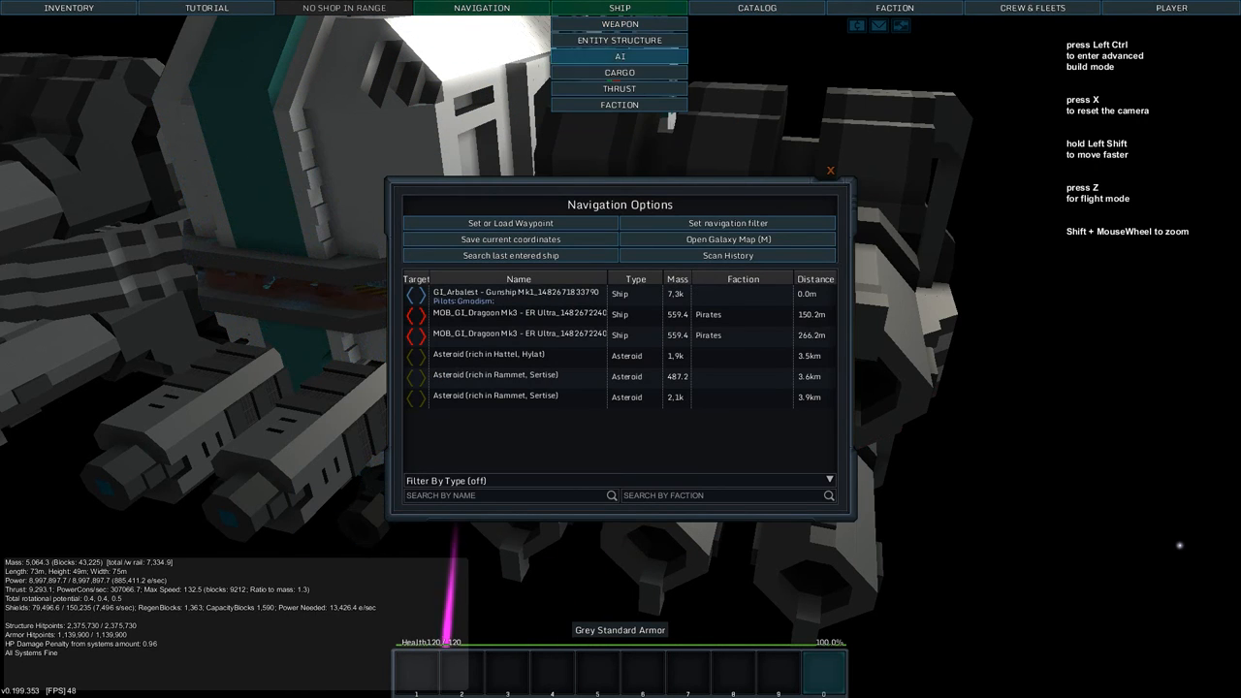
pyautogui.click(619, 40)
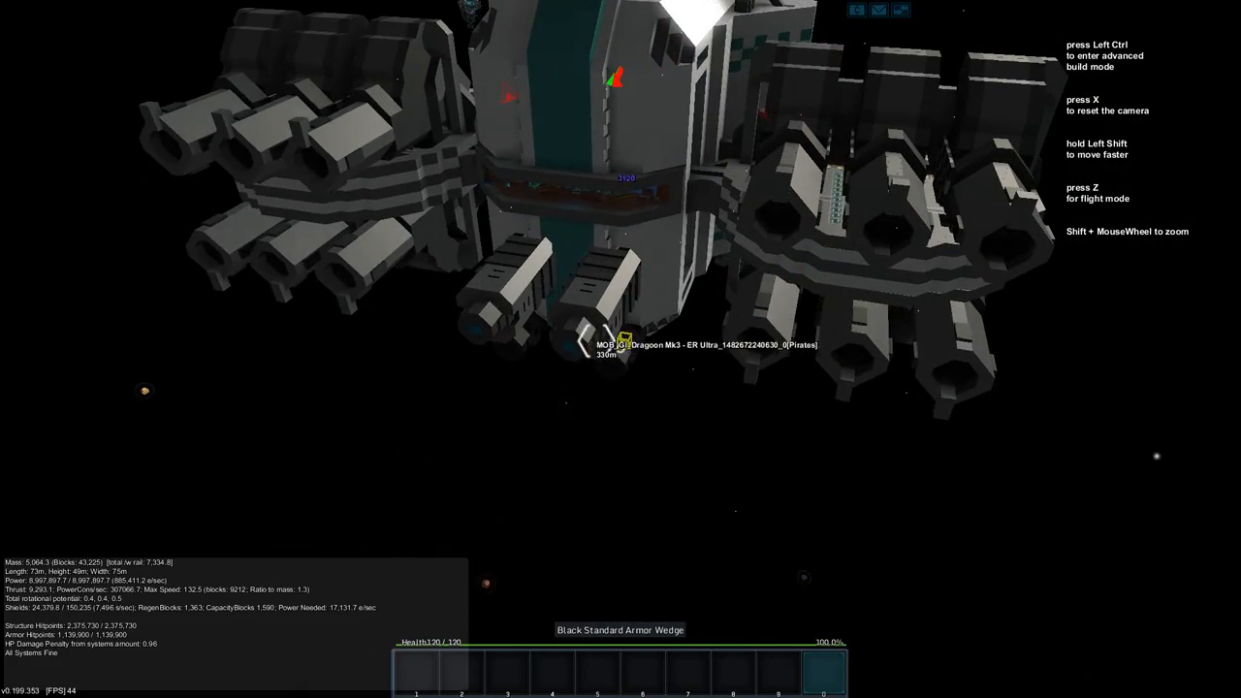
# - Fly the gunship toward the targeted pirate Dragoon as its shields fall to zero
pyautogui.press('z')
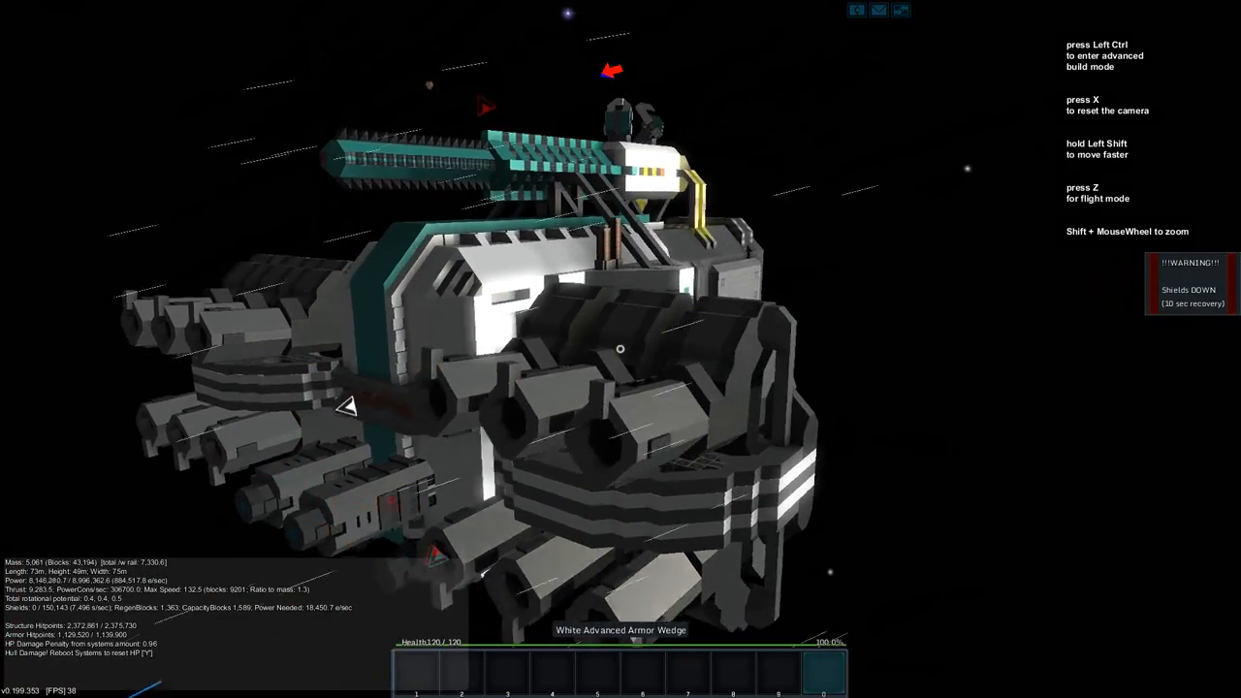
# - Enter Flight Mode and browse the cannon, beam and jump drive computers in Ship > Weapon
pyautogui.press('z')
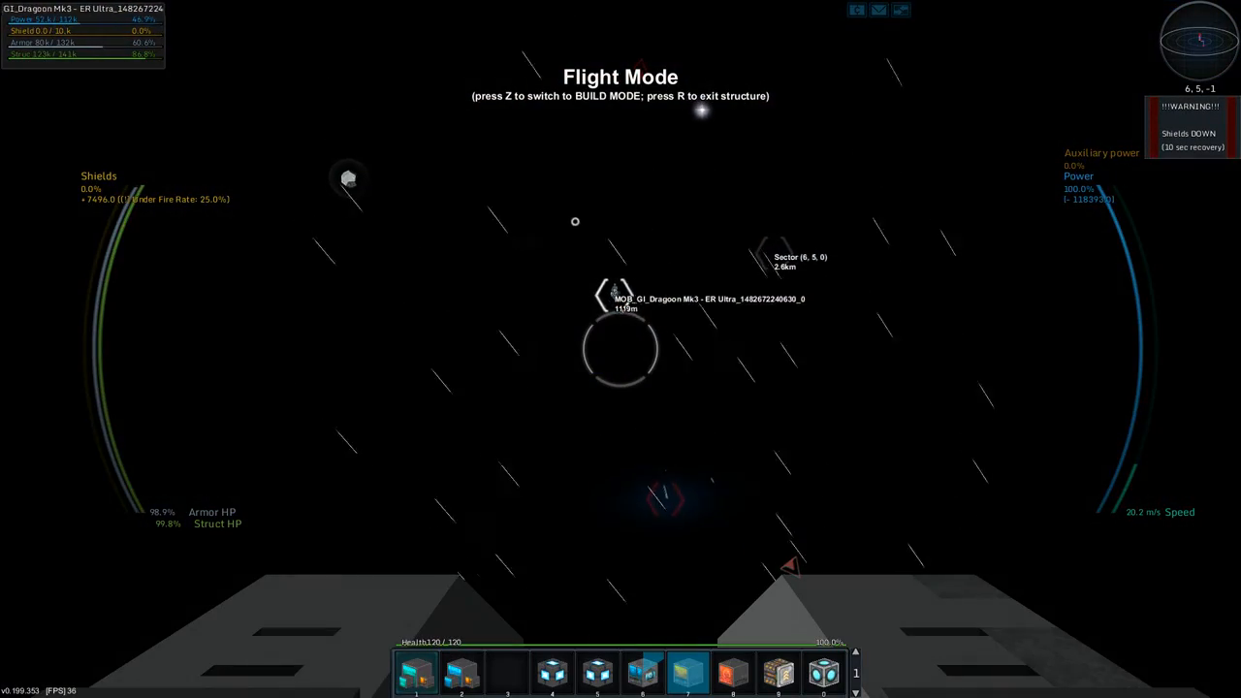
pyautogui.click(620, 7)
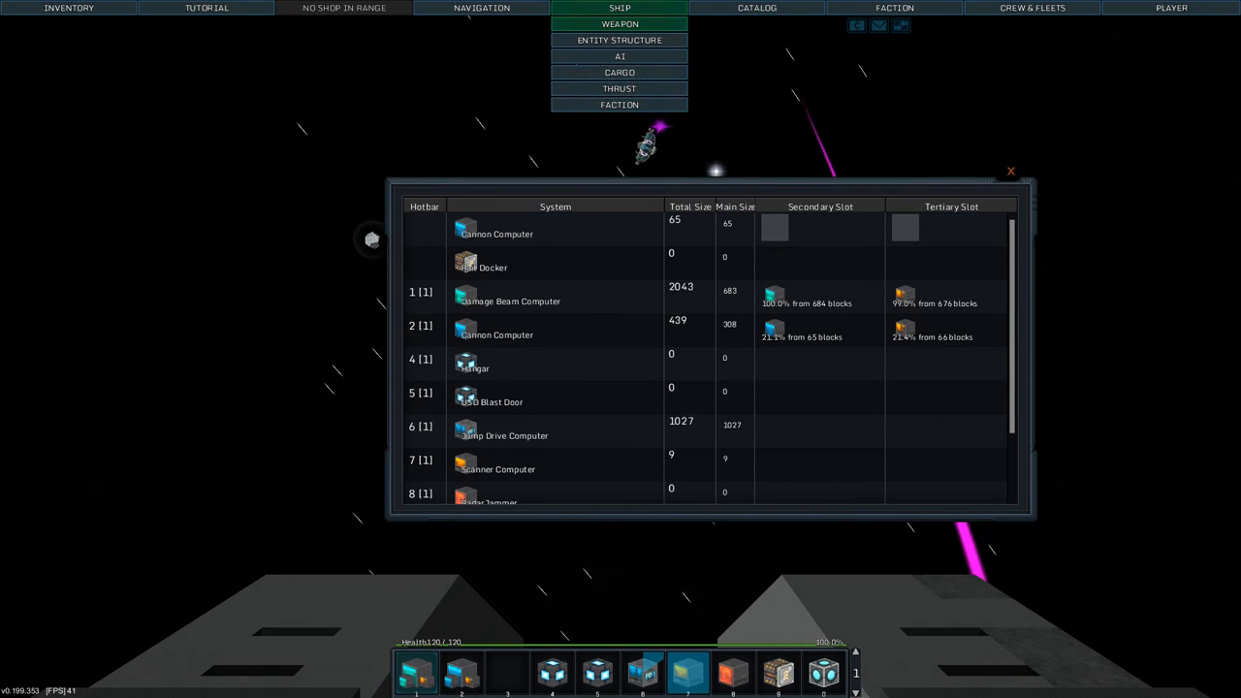
pyautogui.scroll(-3)
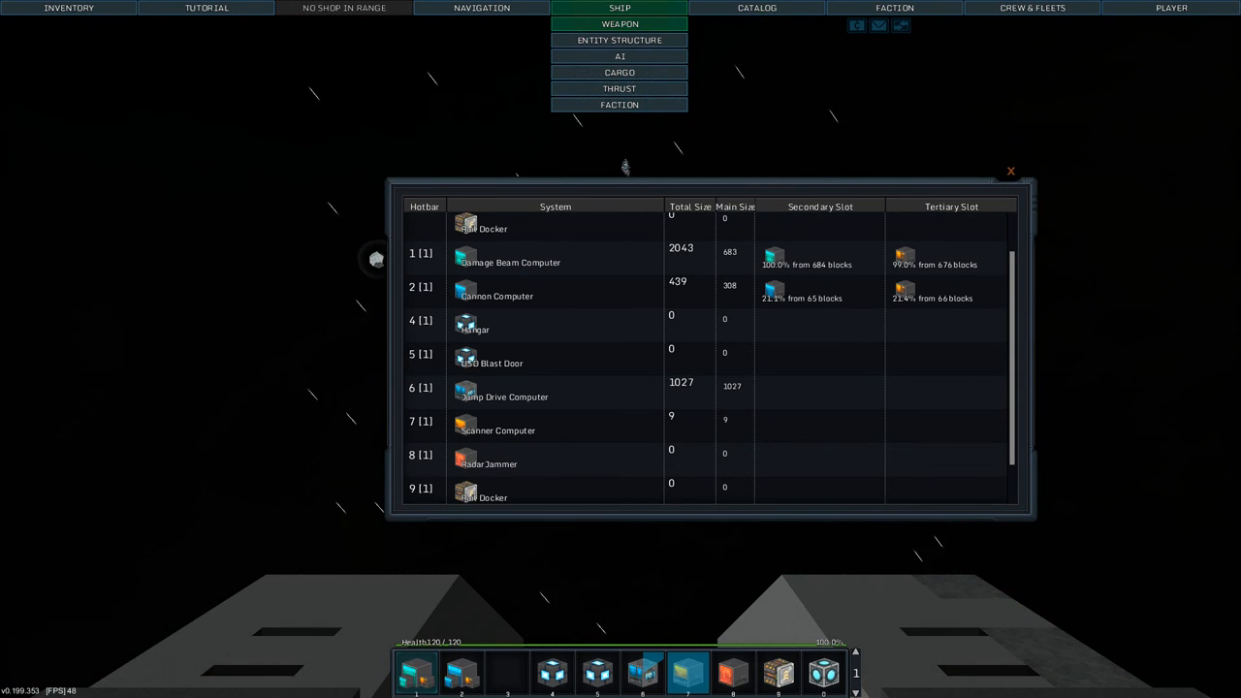
pyautogui.scroll(-3)
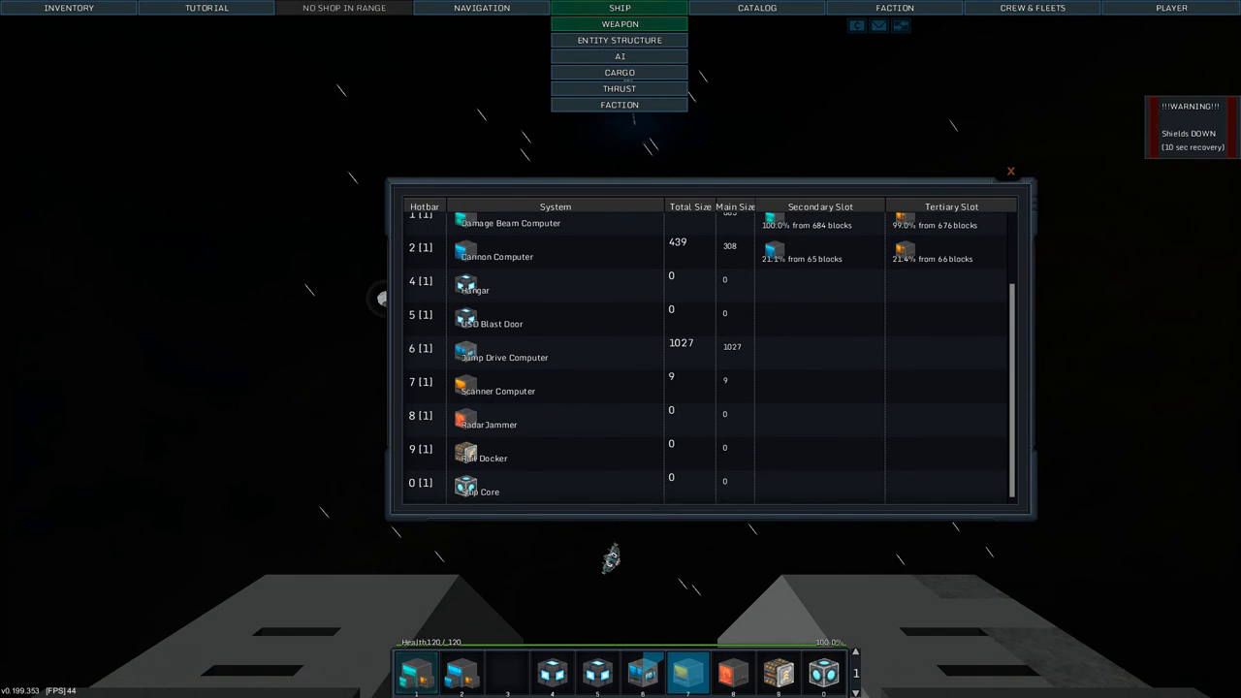
pyautogui.click(1009, 171)
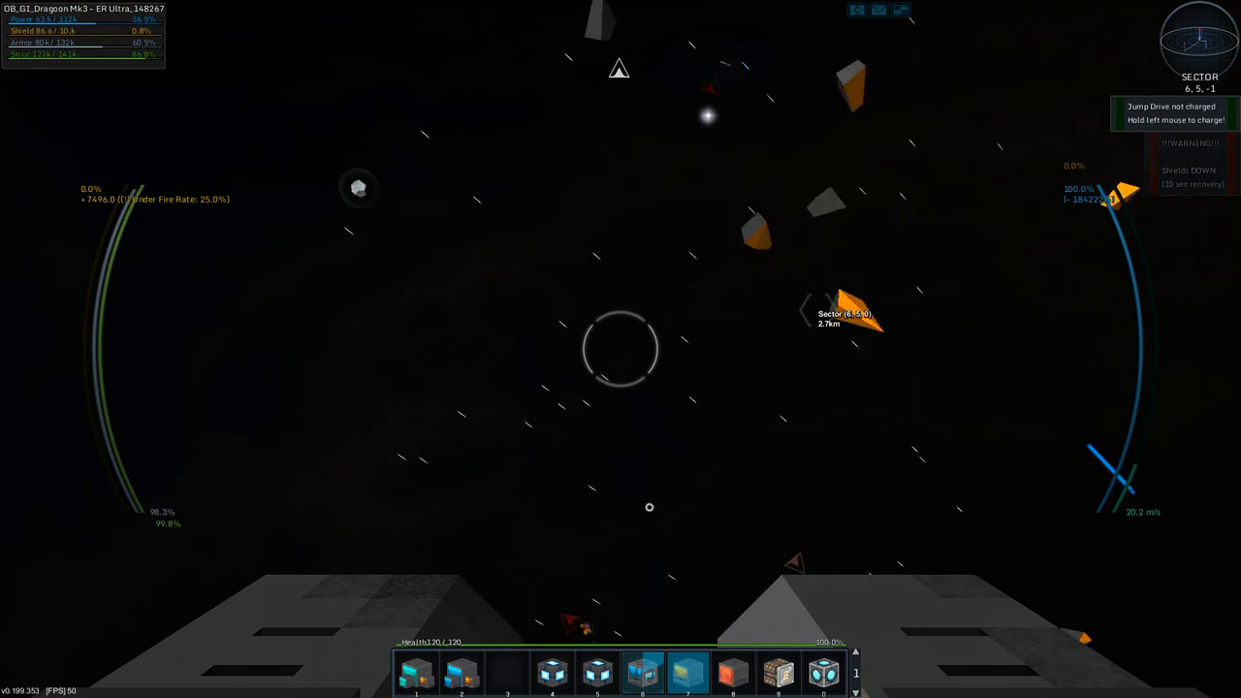
pyautogui.click(619, 7)
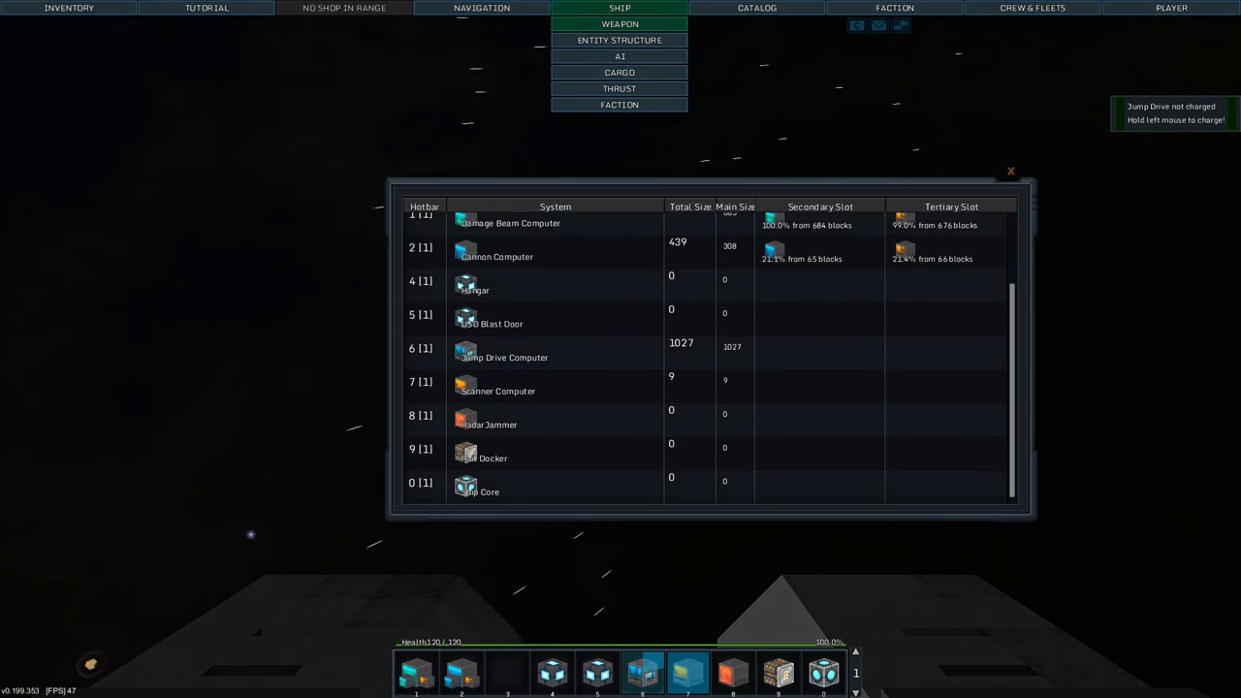
# - Read the Damage Beam Computer's damage per second, range and cooldown, then close its details
pyautogui.scroll(3)
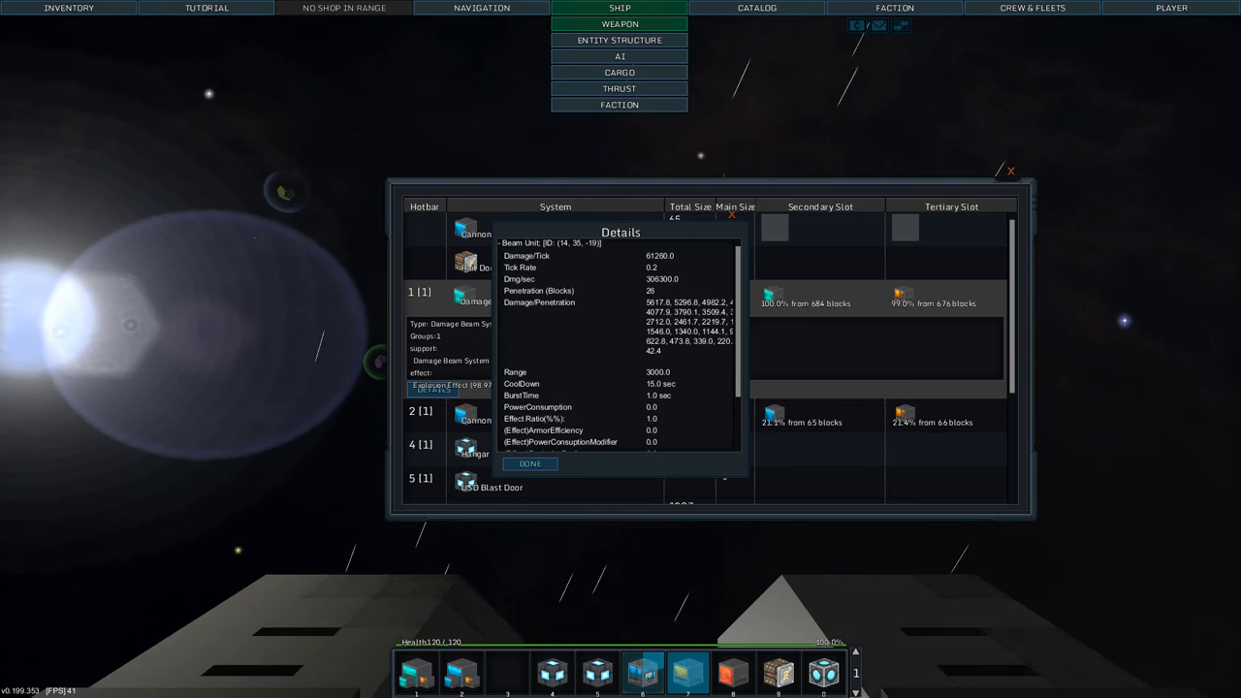
pyautogui.click(531, 463)
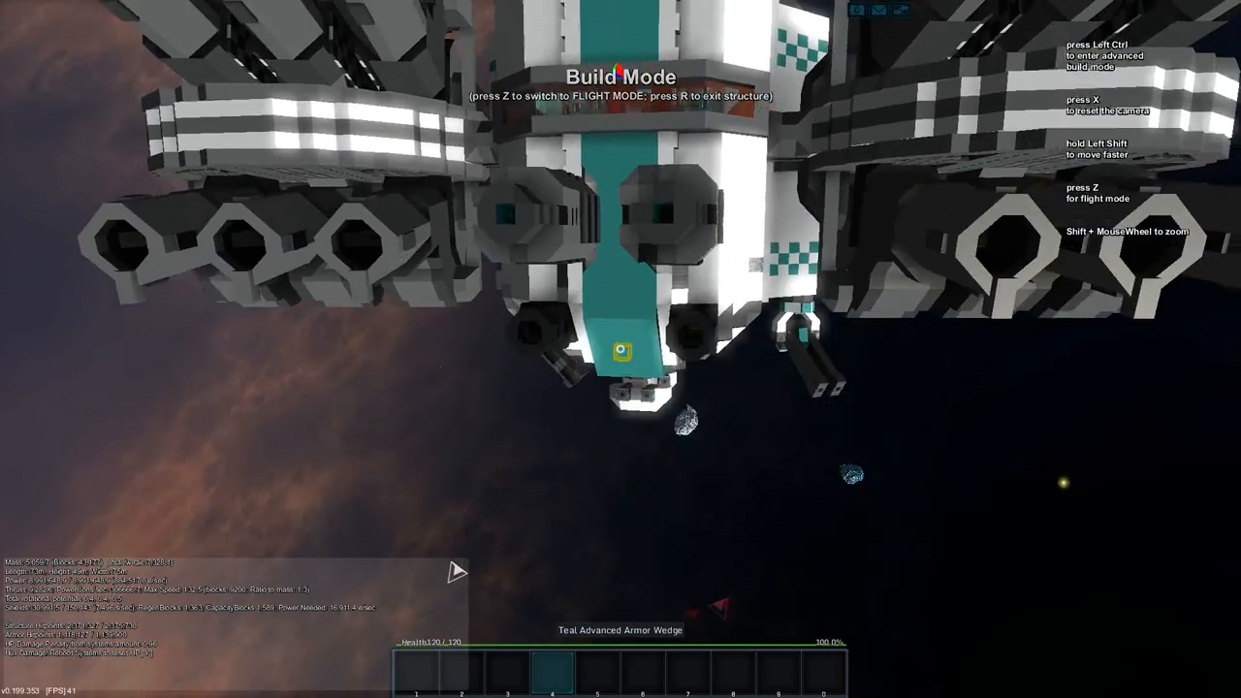
# - Switch to Build Mode and show the Creative Mode block grid
pyautogui.press('z')
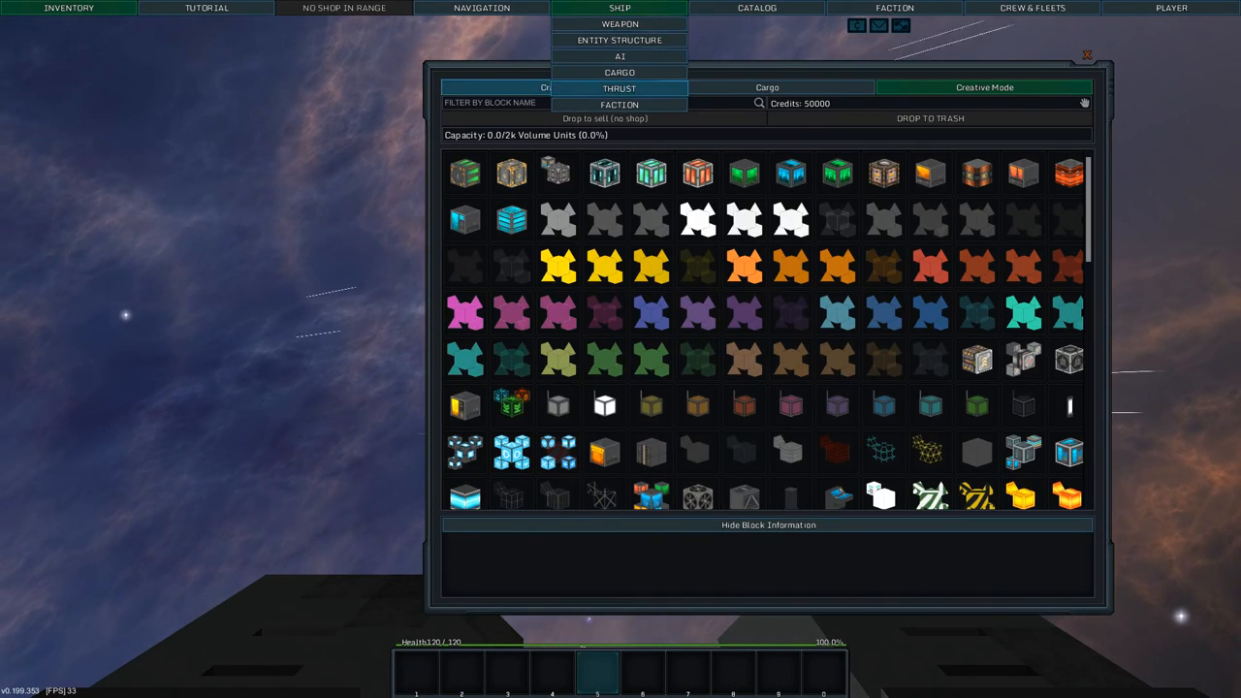
# - Recalibrate the thrusters in Thrust Management and return to Flight Mode
pyautogui.click(620, 88)
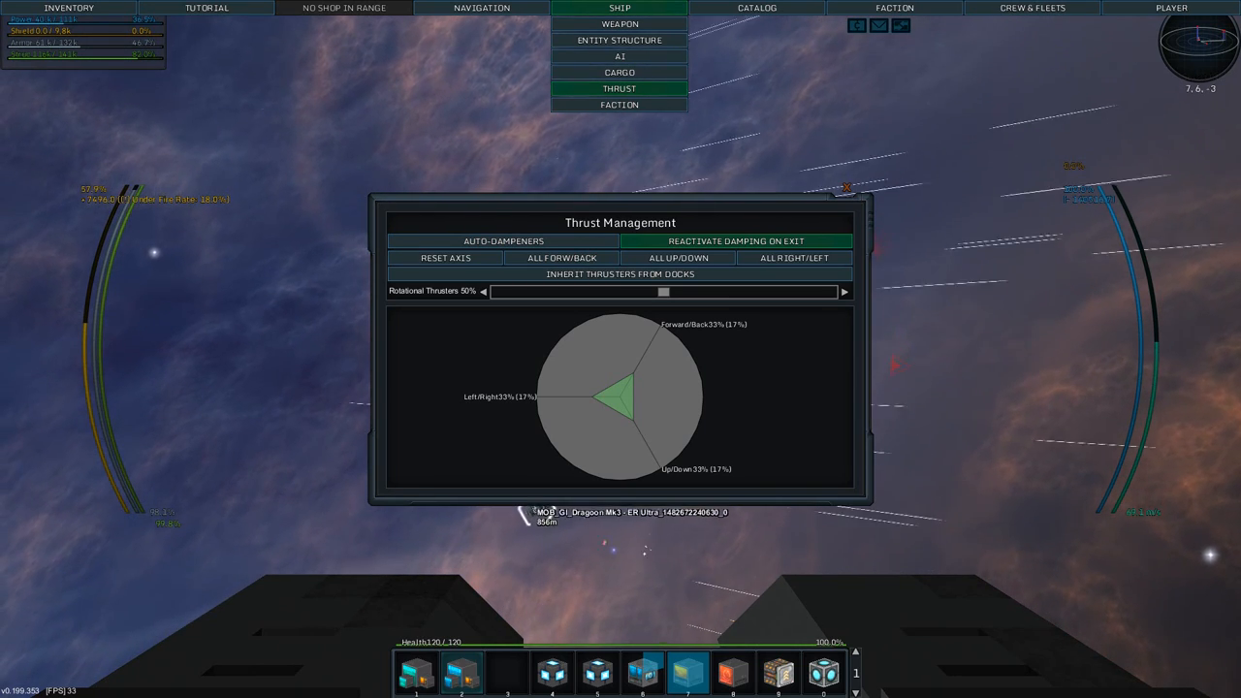
pyautogui.click(848, 186)
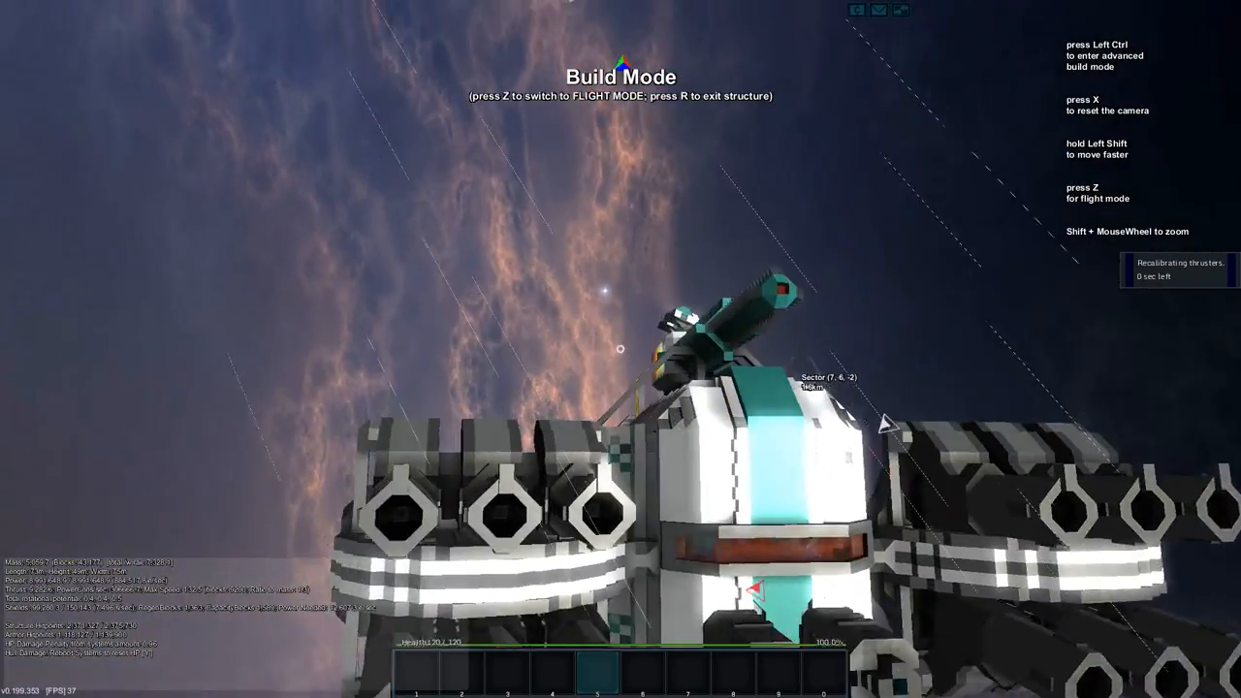
pyautogui.press('z')
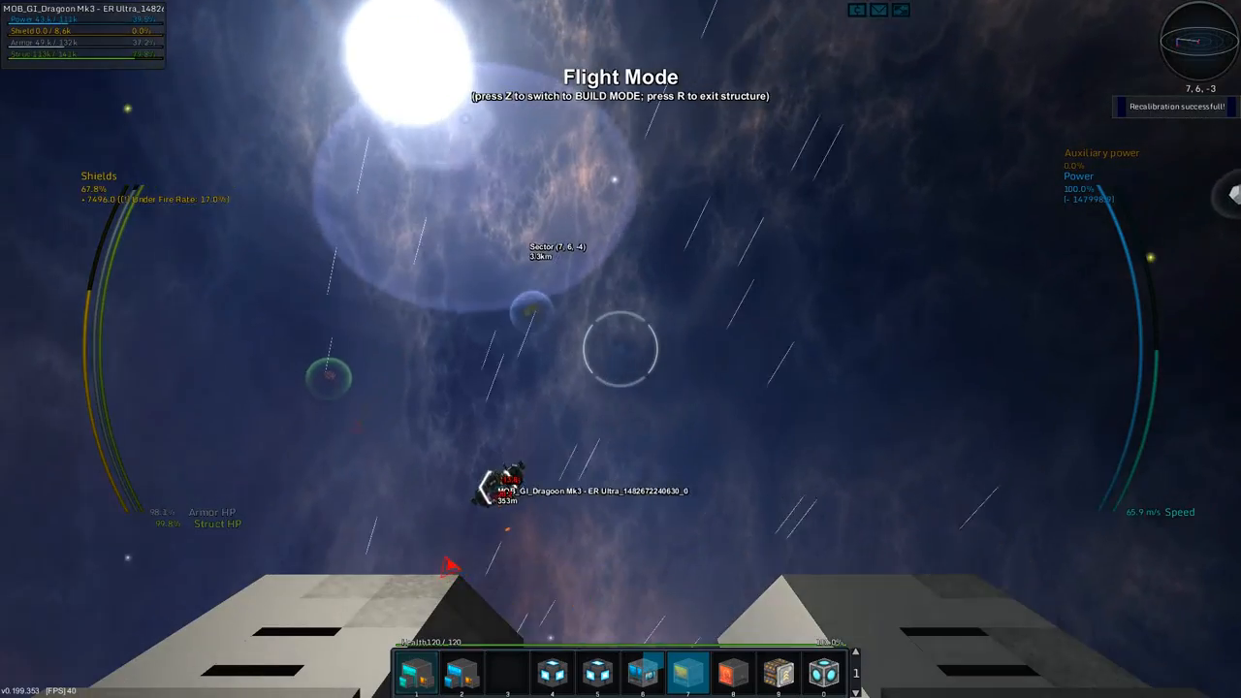